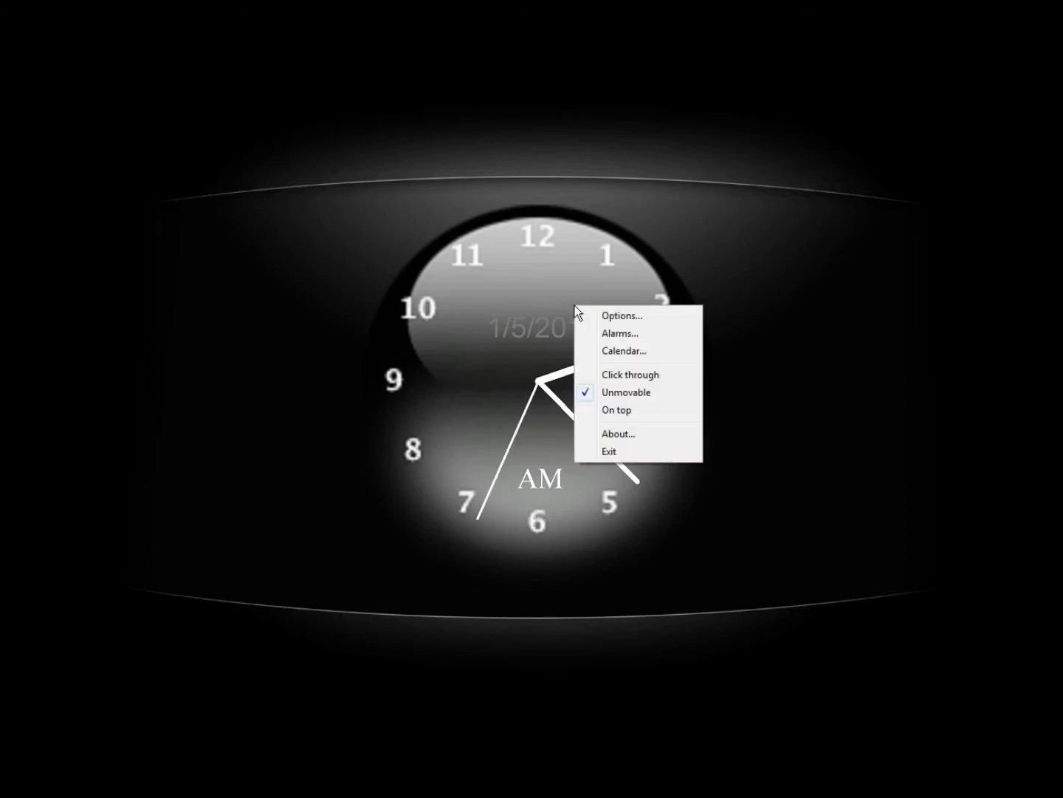
# - Look through the clock's Options dialog and close it without keeping changes
pyautogui.click(622, 316)
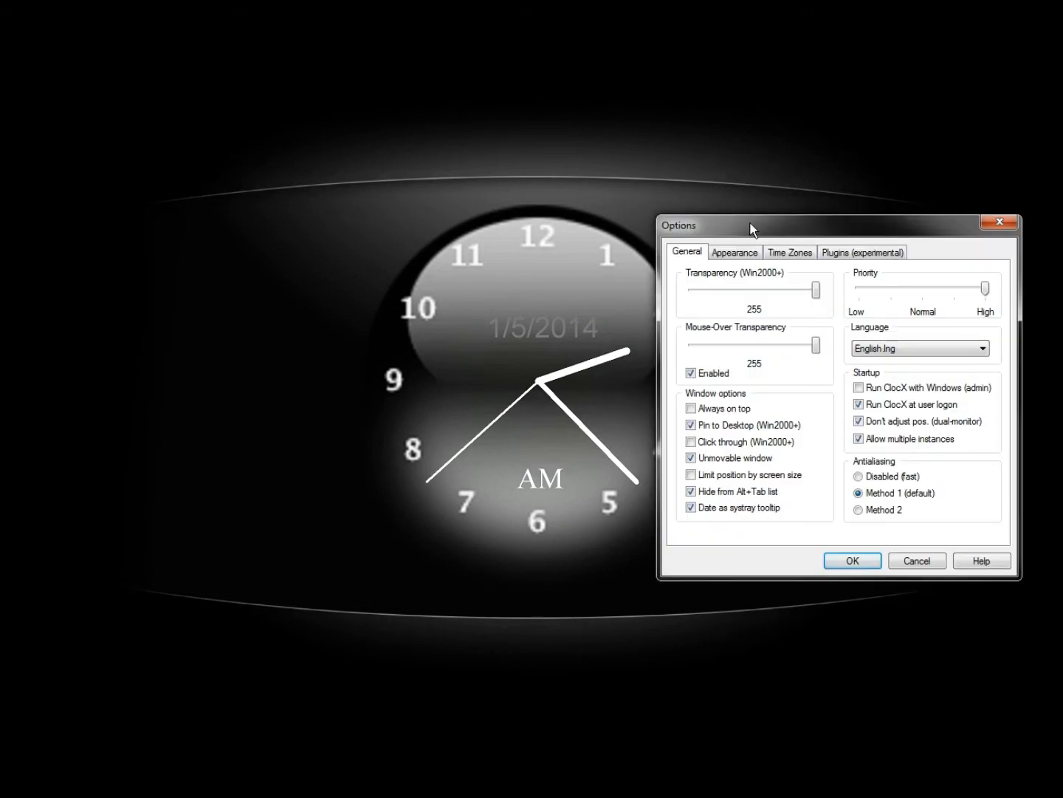
pyautogui.moveTo(752, 224); pyautogui.dragTo(132, 121)
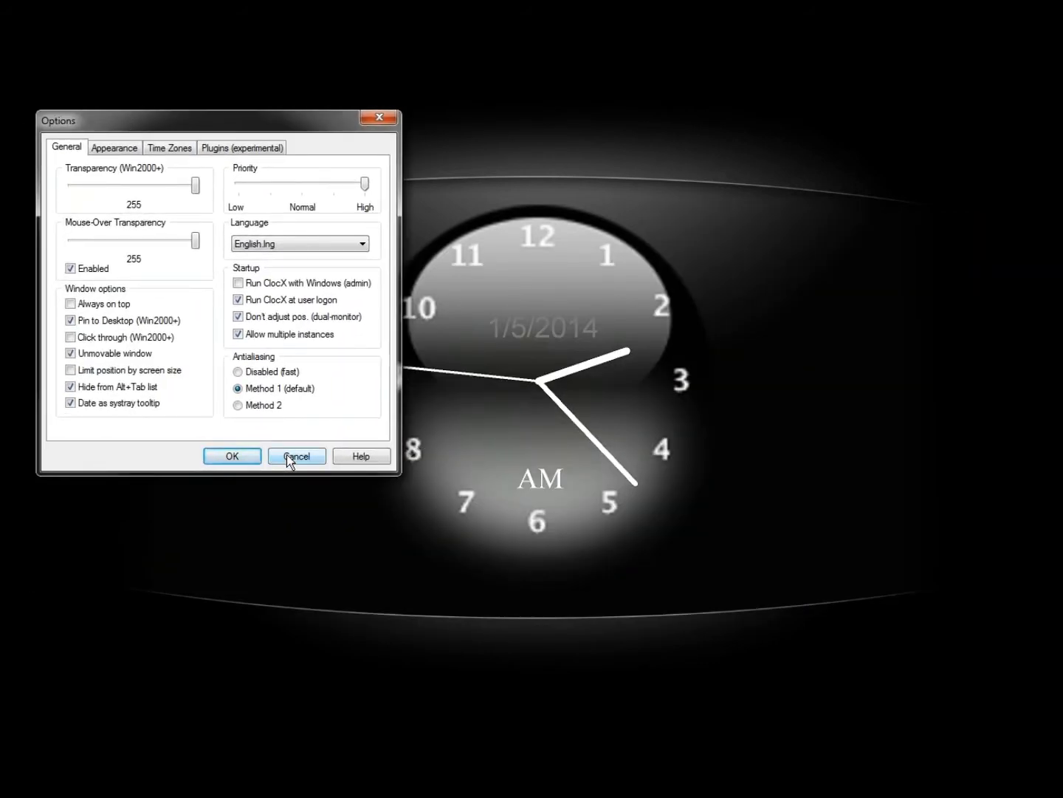
pyautogui.click(296, 455)
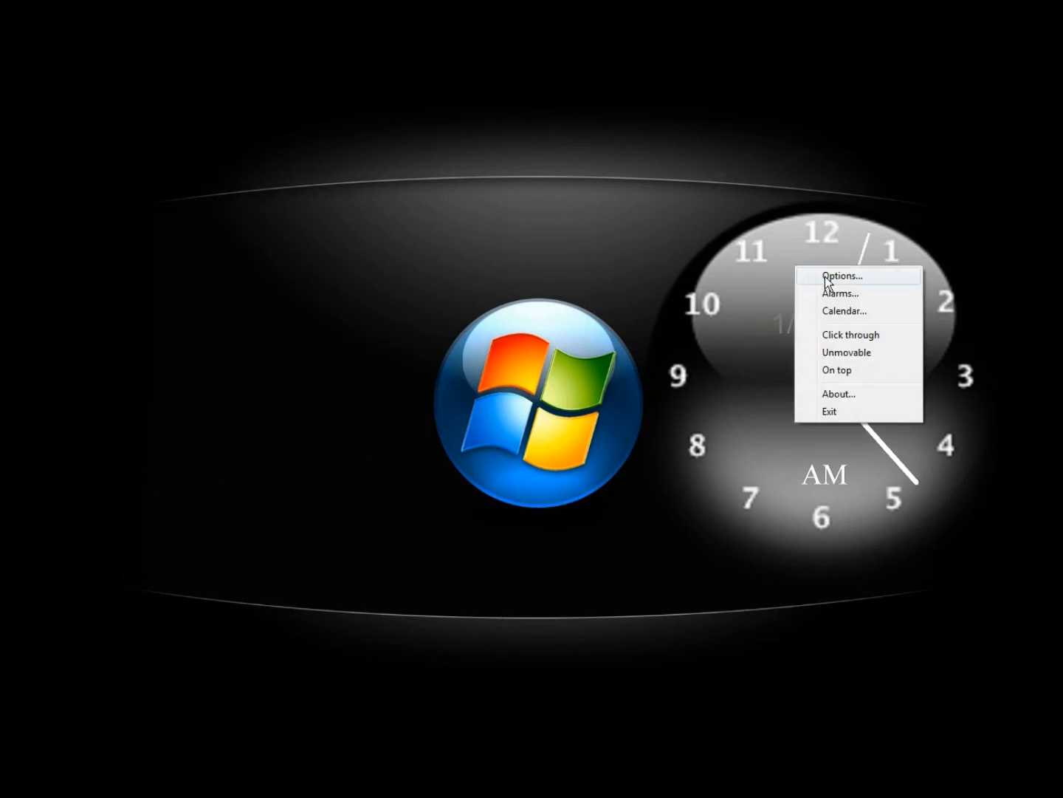
# - Select the Pink Floyd 01.png face in the Appearance Style list
pyautogui.click(841, 274)
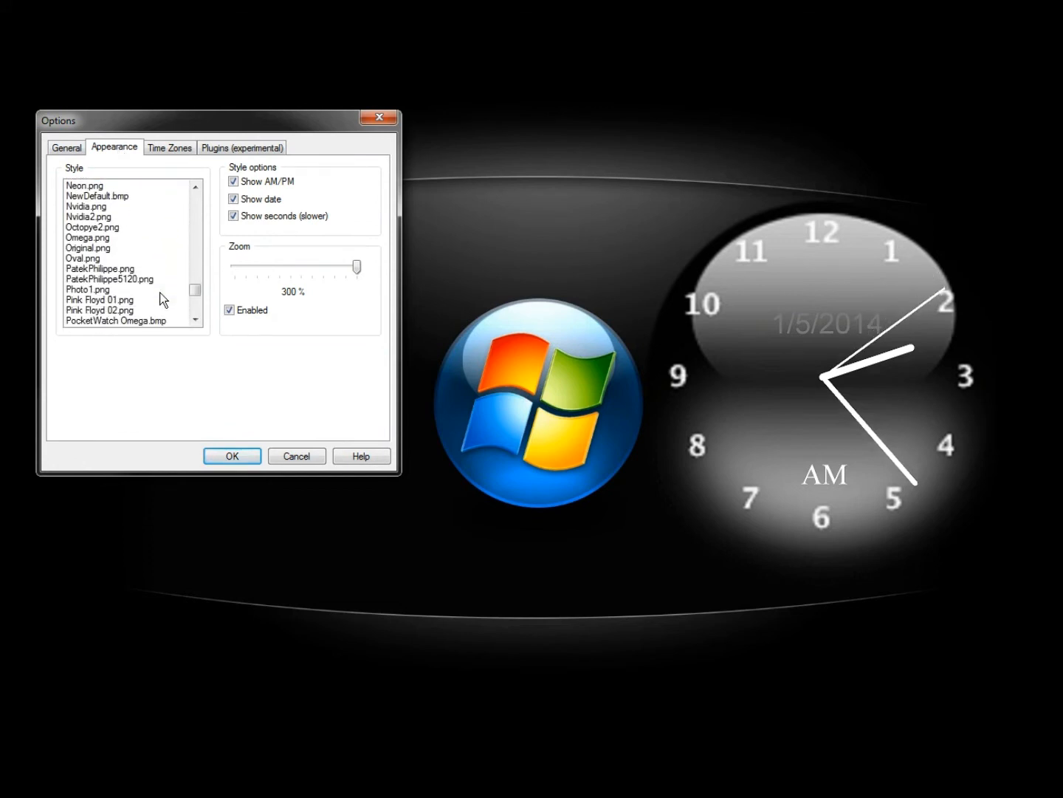
pyautogui.scroll(-3)
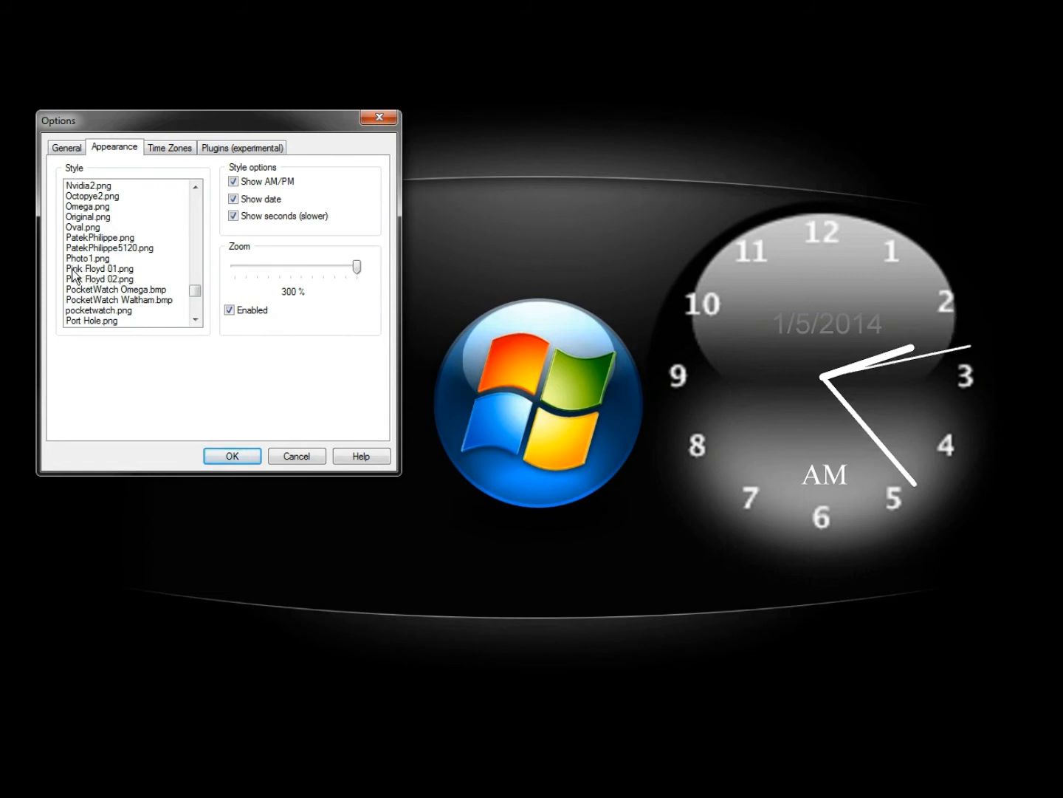
pyautogui.click(100, 269)
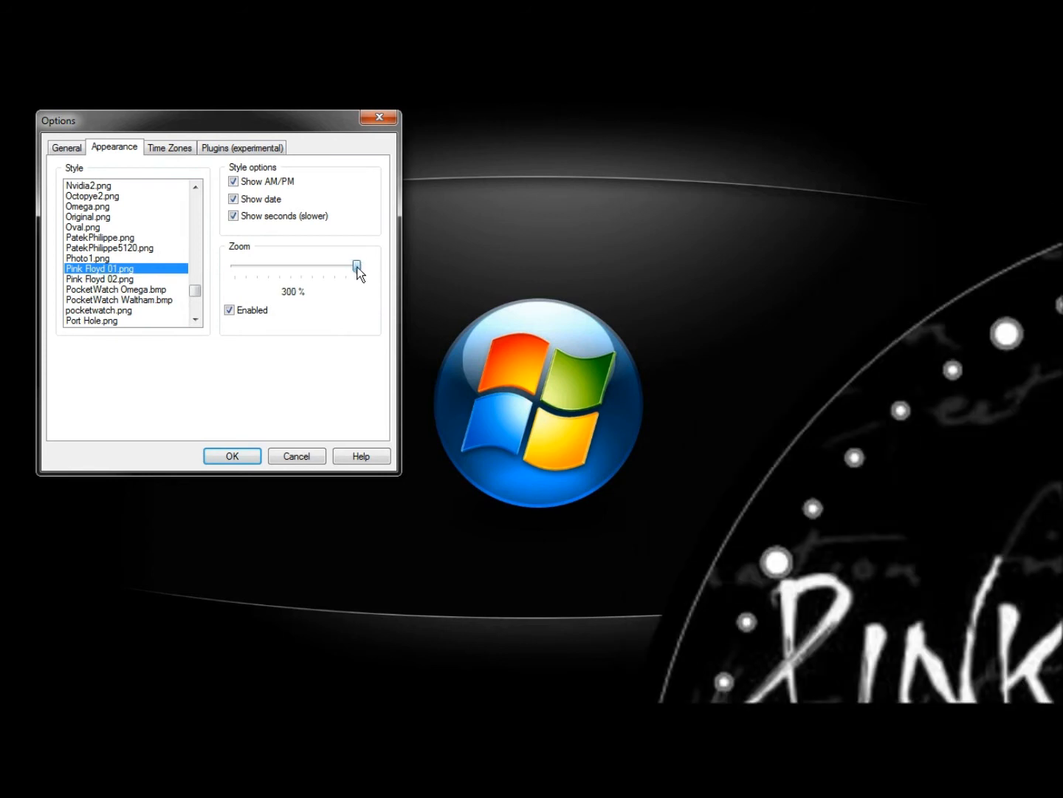
# - Lower the Zoom slider from 300% to about 75% so the whole face fits
pyautogui.moveTo(356, 266); pyautogui.dragTo(306, 266)
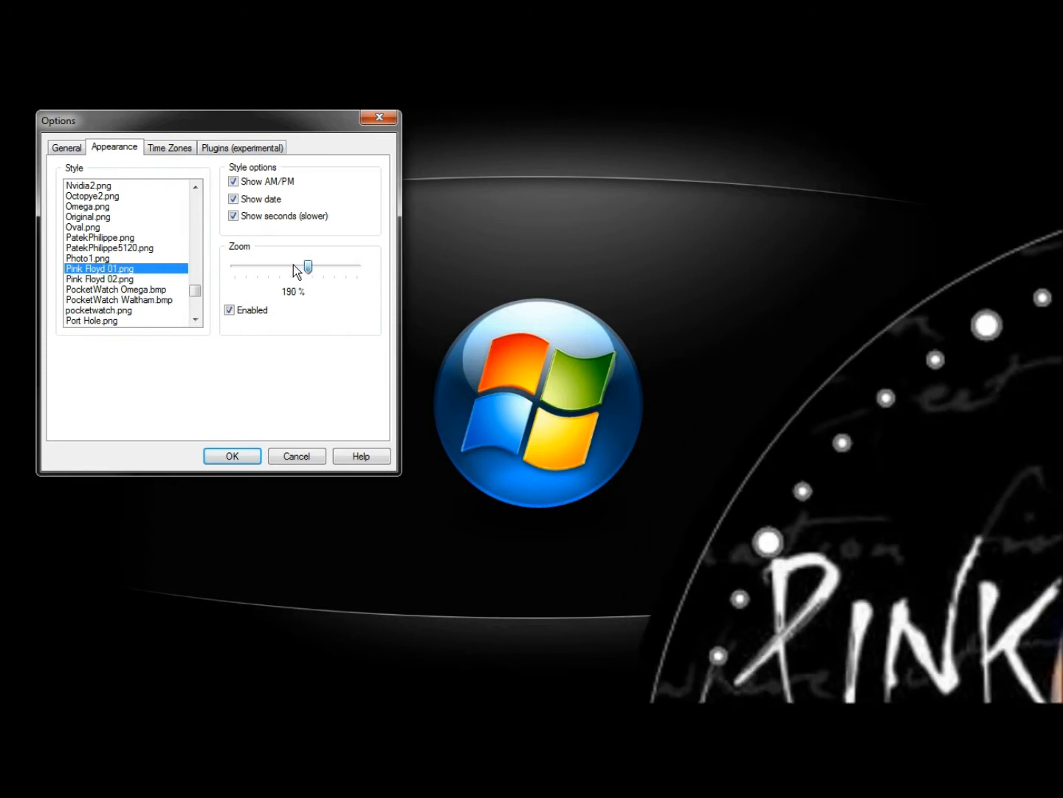
pyautogui.moveTo(304, 265); pyautogui.dragTo(257, 266)
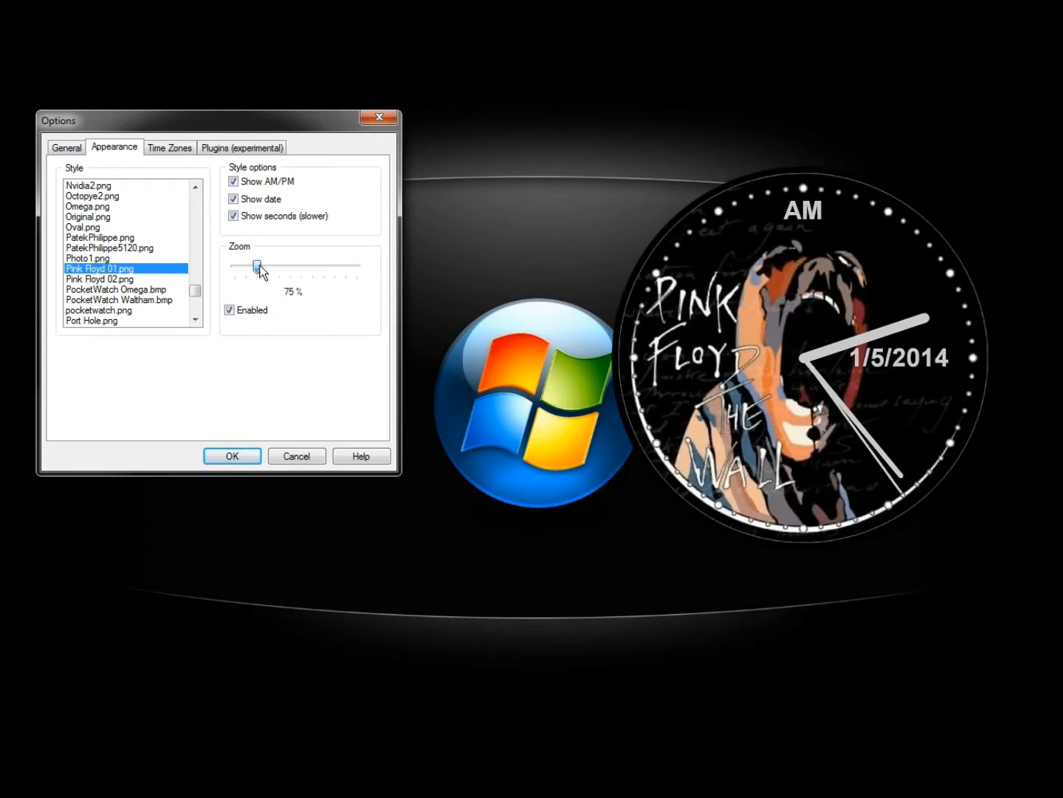
pyautogui.moveTo(257, 265); pyautogui.dragTo(254, 265)
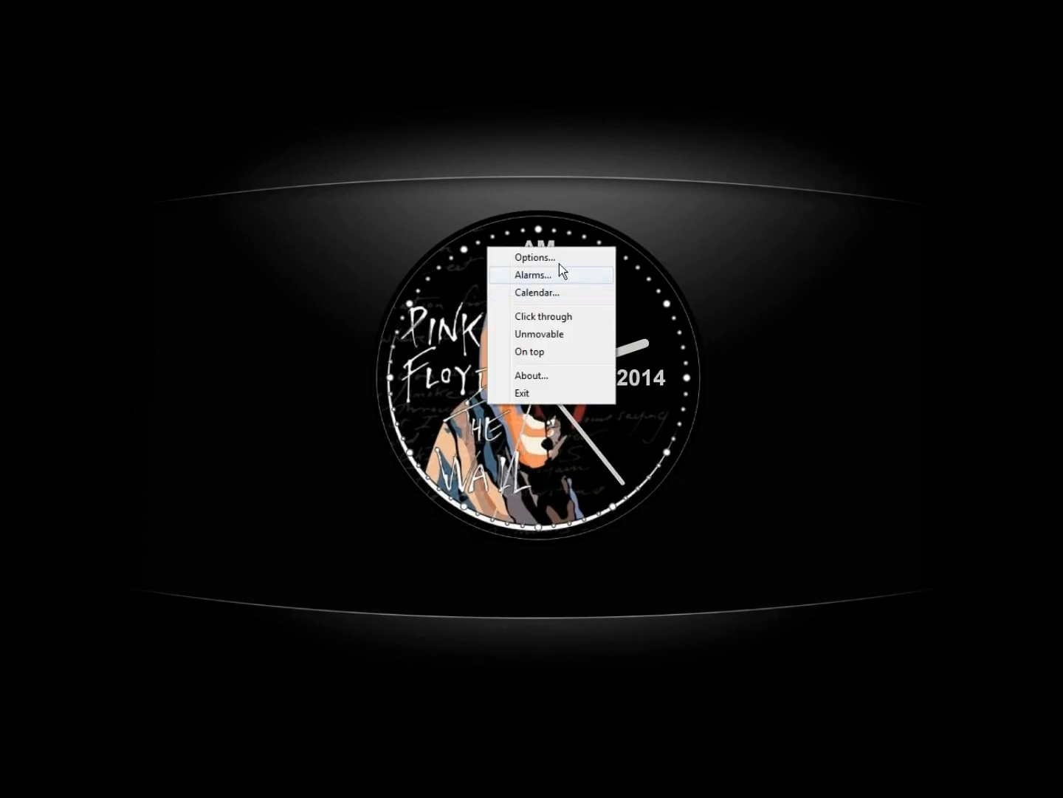
# - Select the Pink Floyd 02.png brick-wall face in the Appearance Style list
pyautogui.click(534, 257)
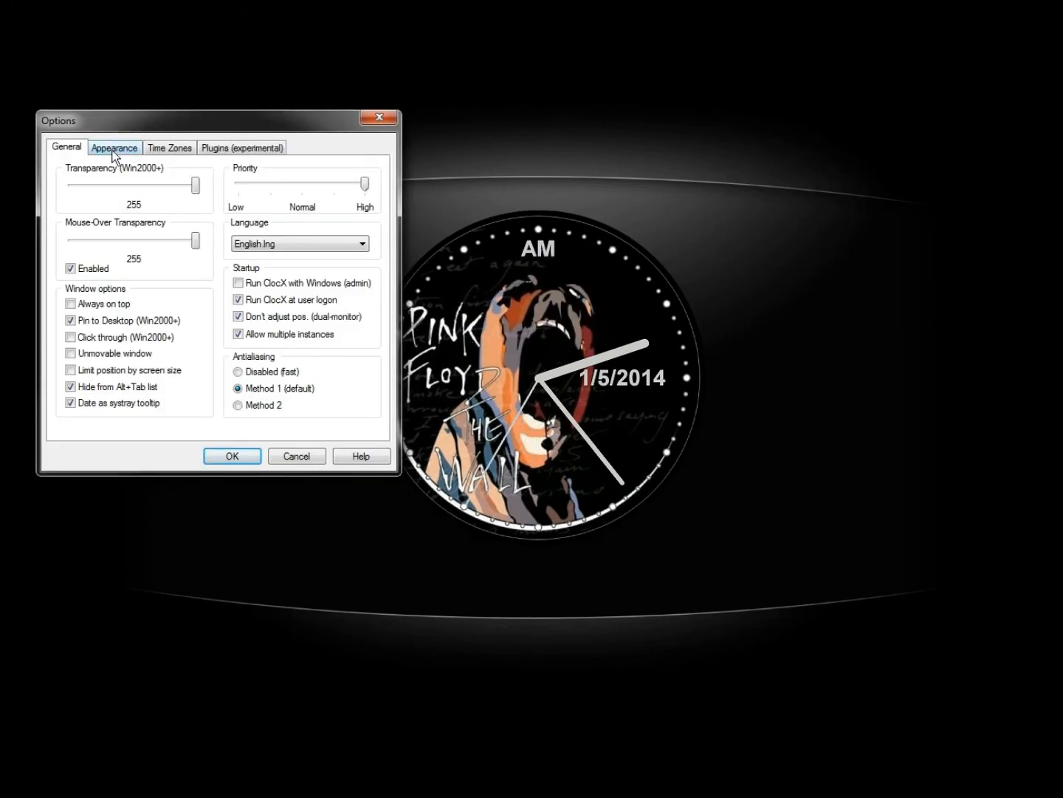
pyautogui.click(113, 147)
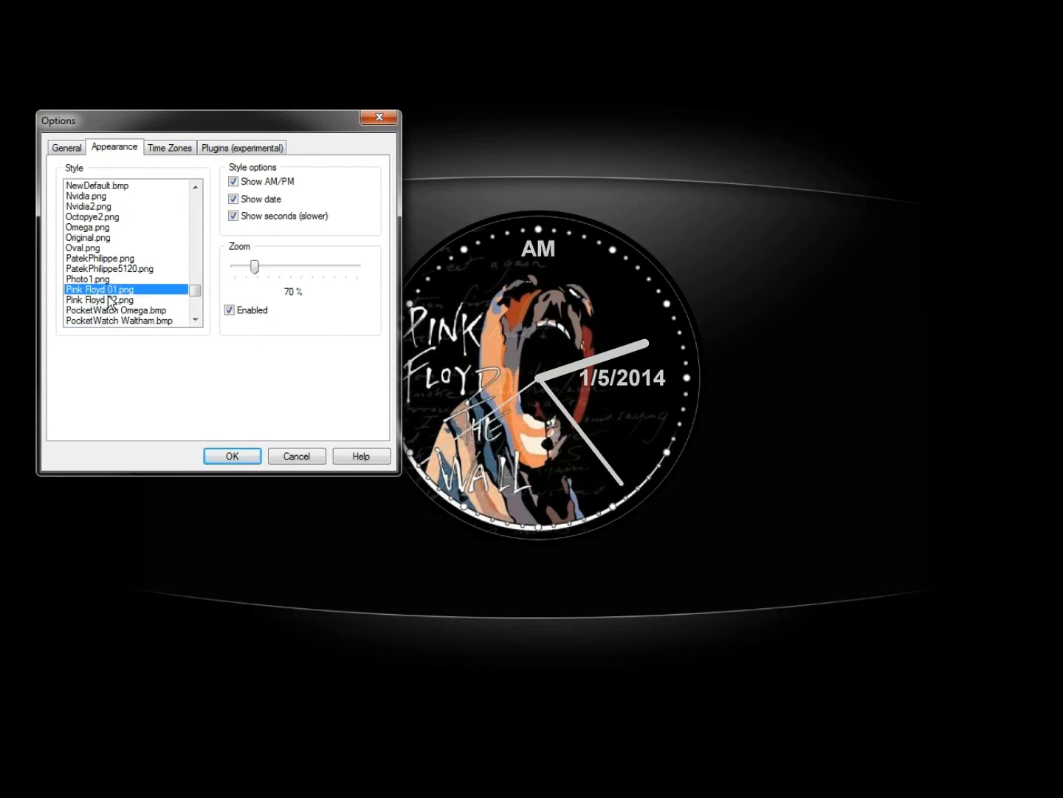
pyautogui.click(100, 298)
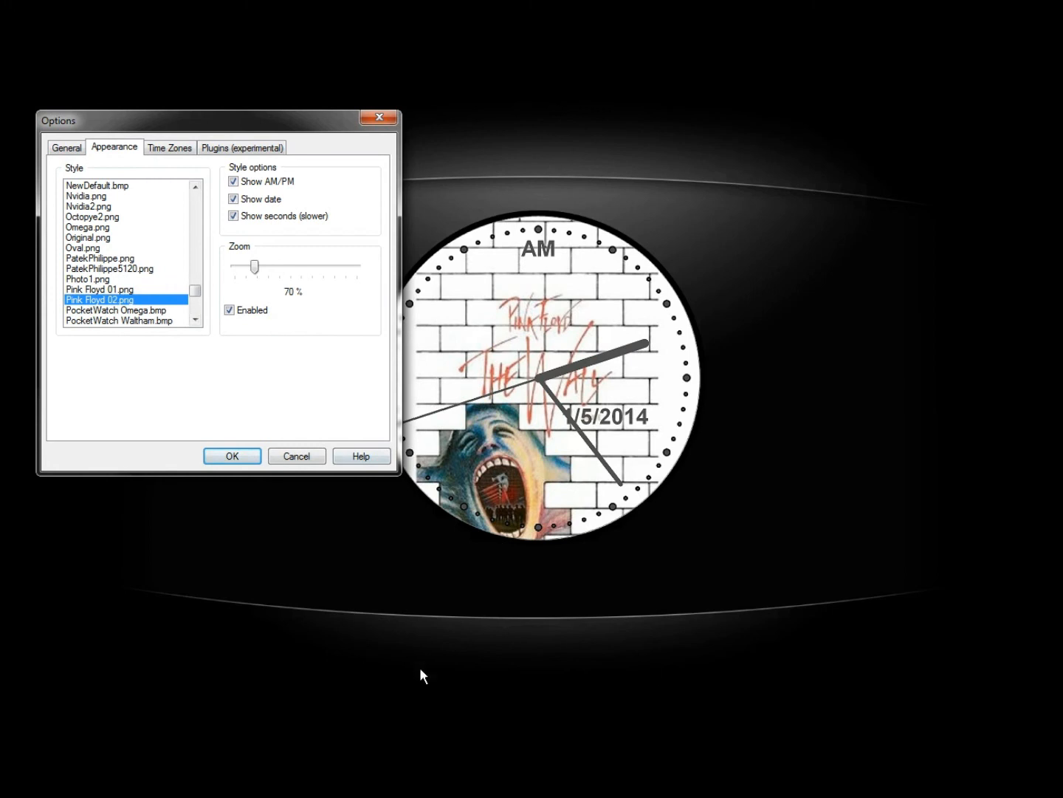